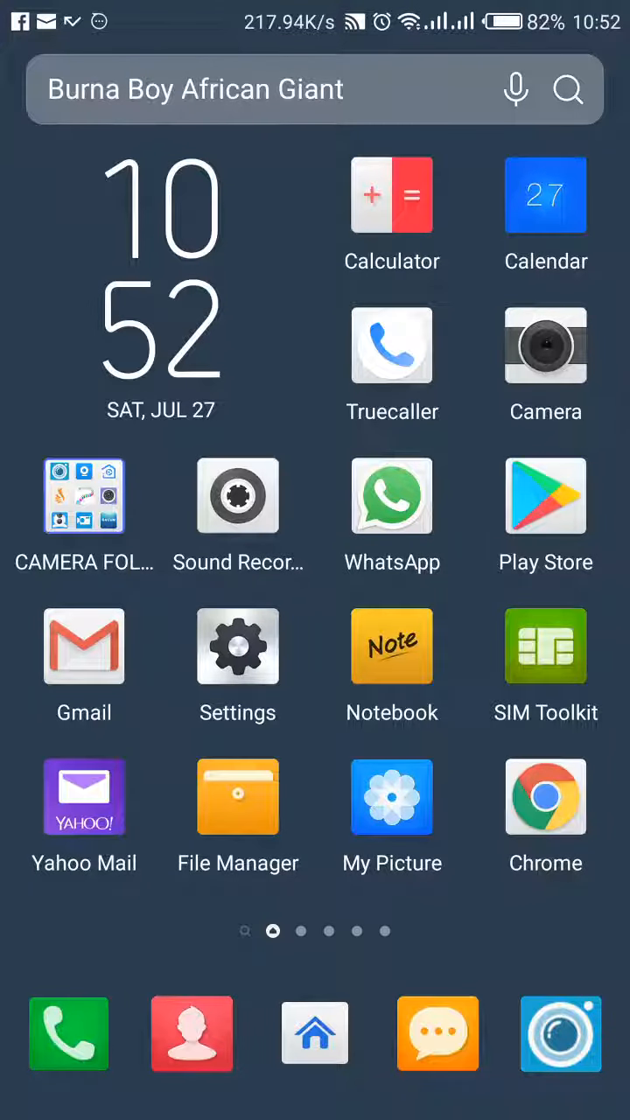
Connect the phone to the camera's HCAM-089232-RWCMB hotspot in Android Wi-Fi settings, then launch WIFICAM.
left_click(238, 645)
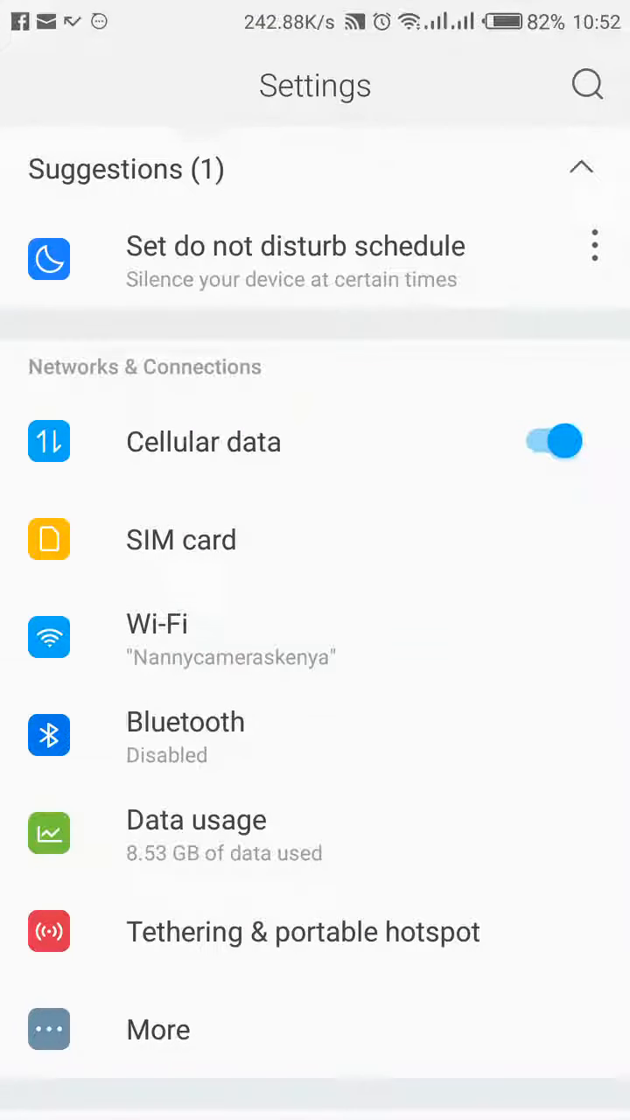
left_click(158, 623)
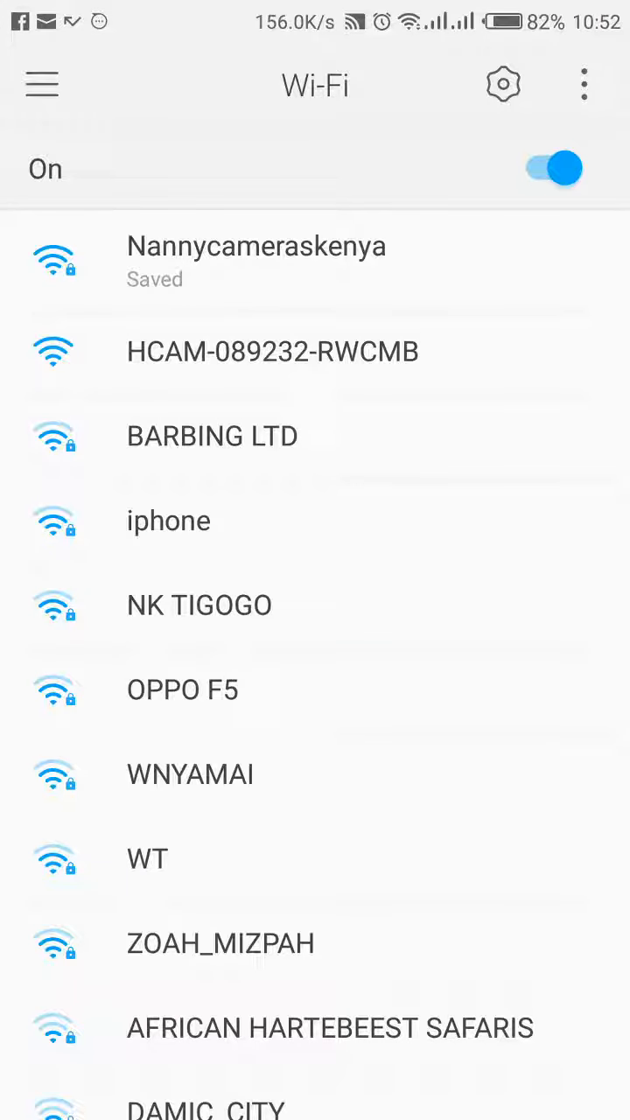
left_click(255, 263)
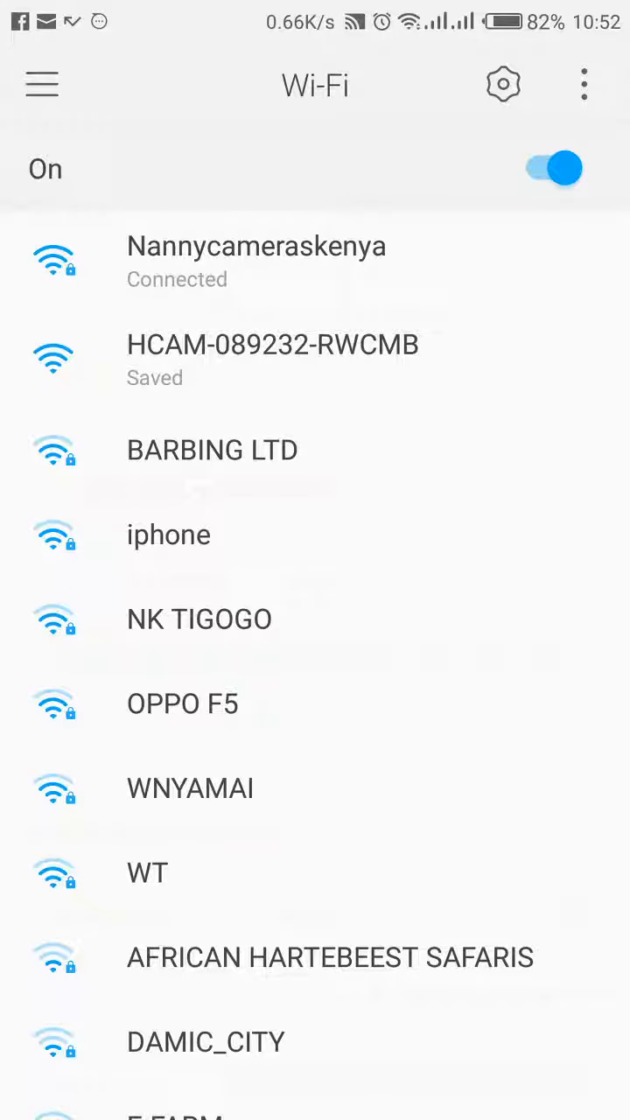
left_click(273, 357)
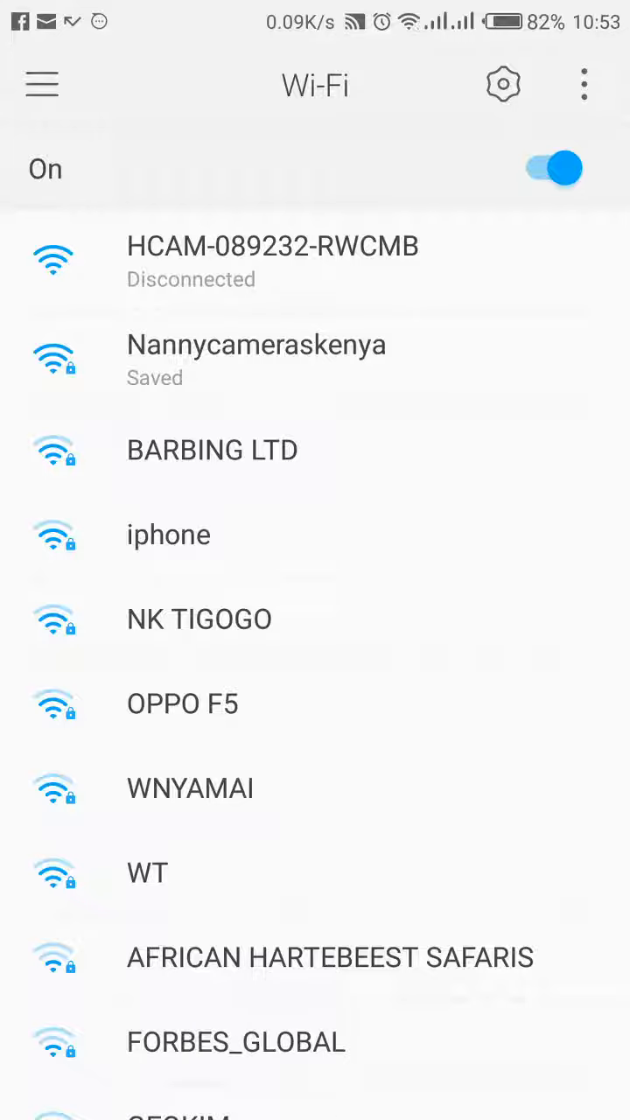
left_click(273, 263)
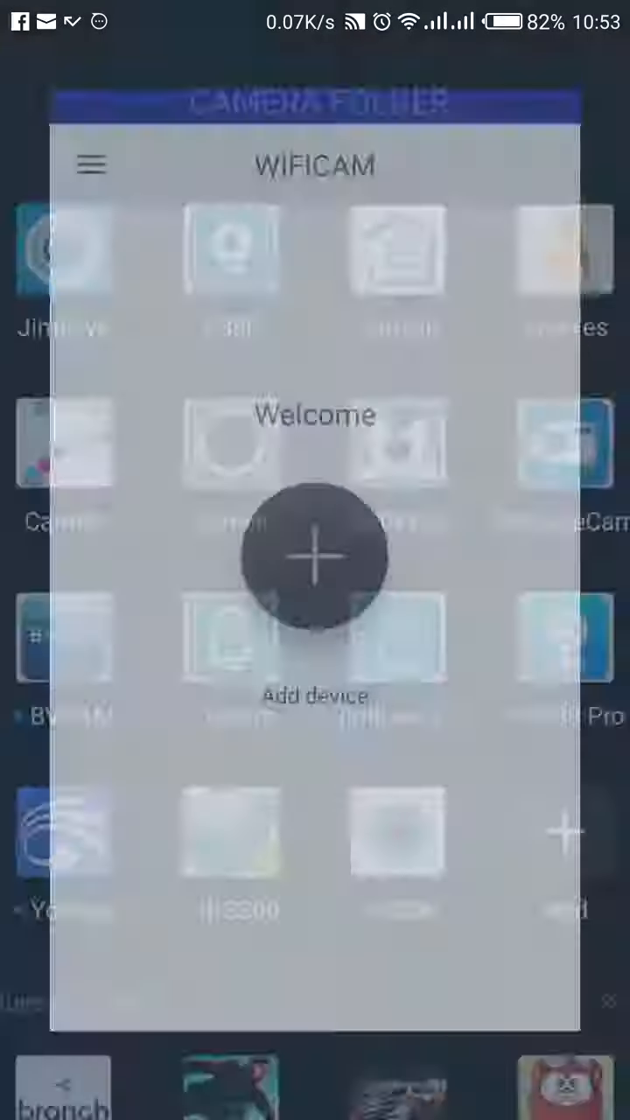
left_click(314, 557)
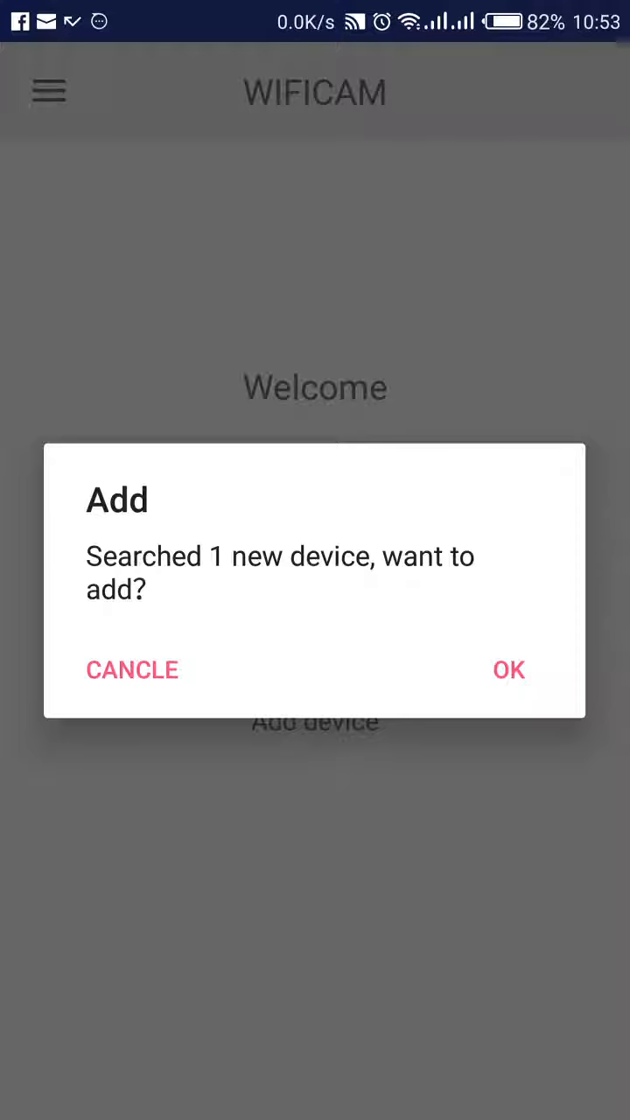
left_click(508, 669)
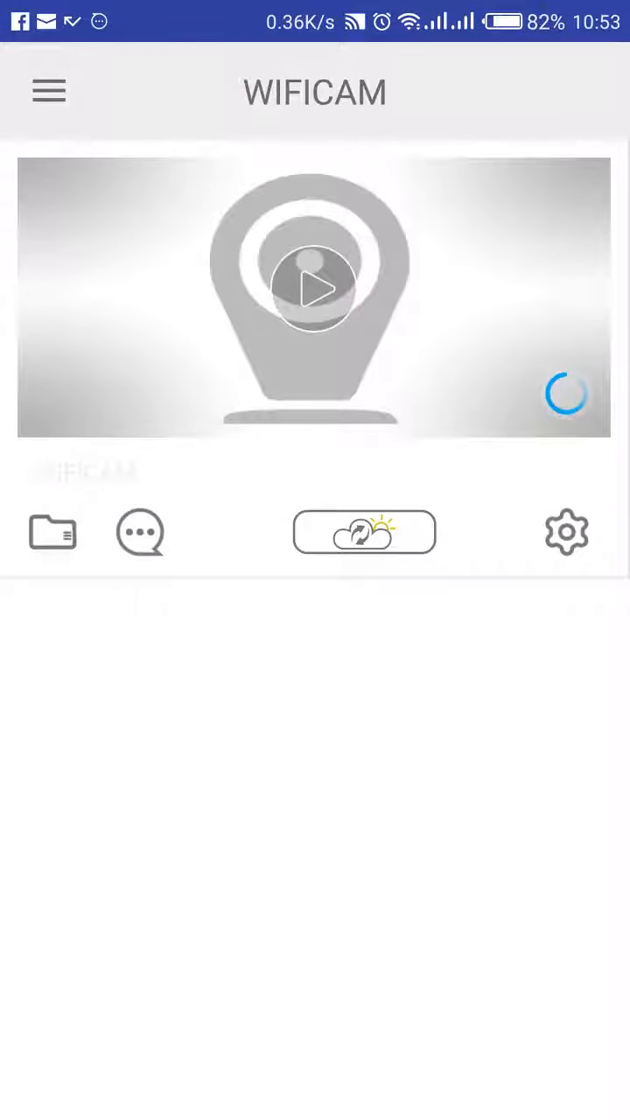
left_click(315, 289)
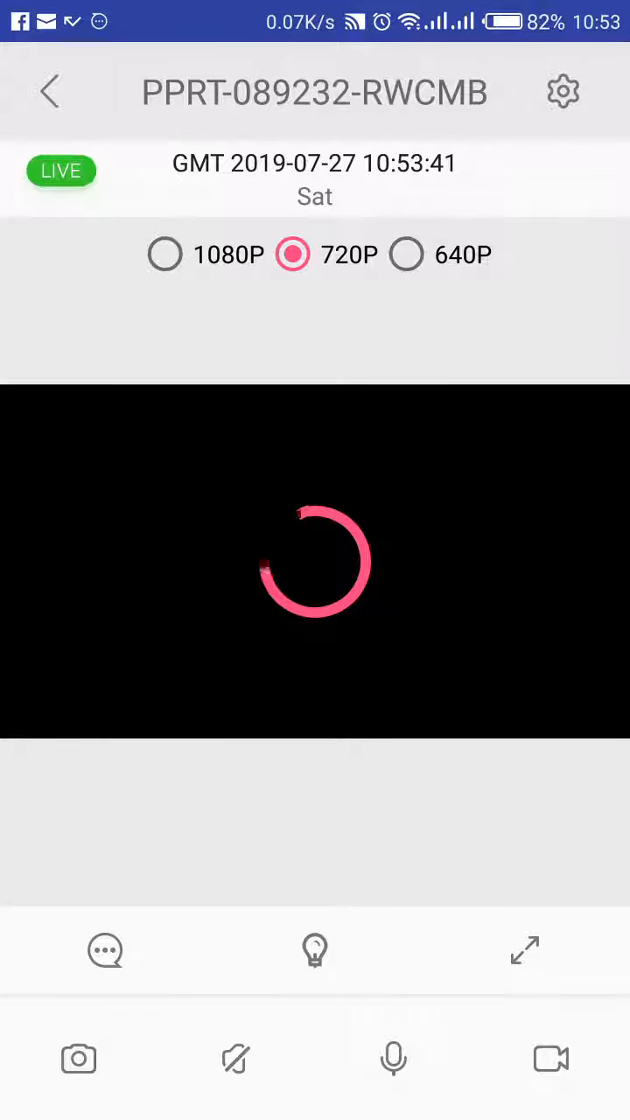
left_click(402, 256)
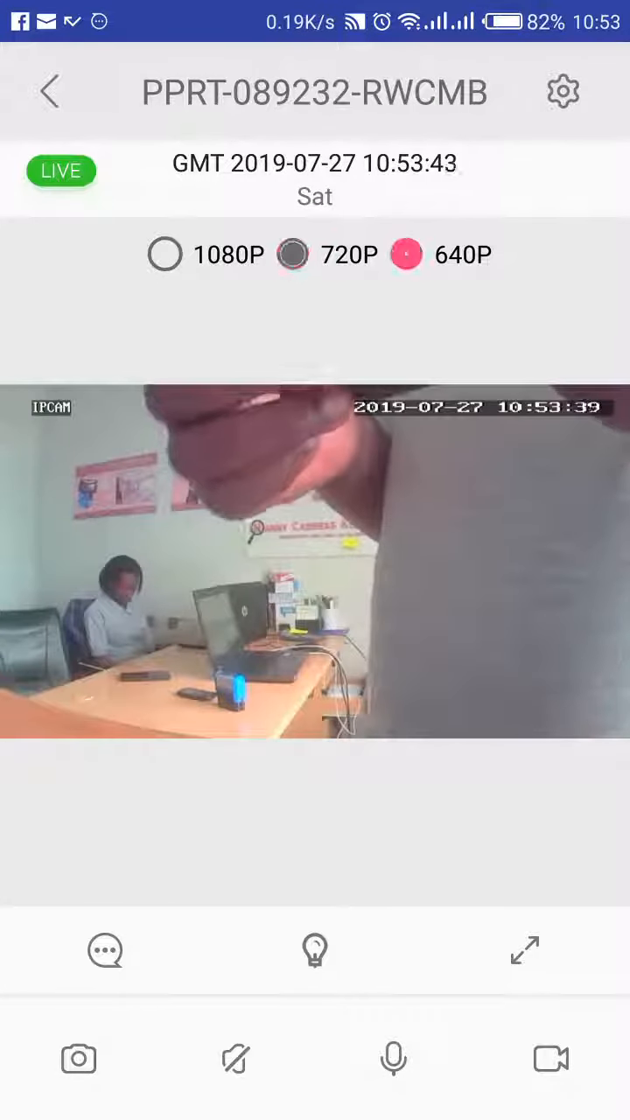
left_click(406, 254)
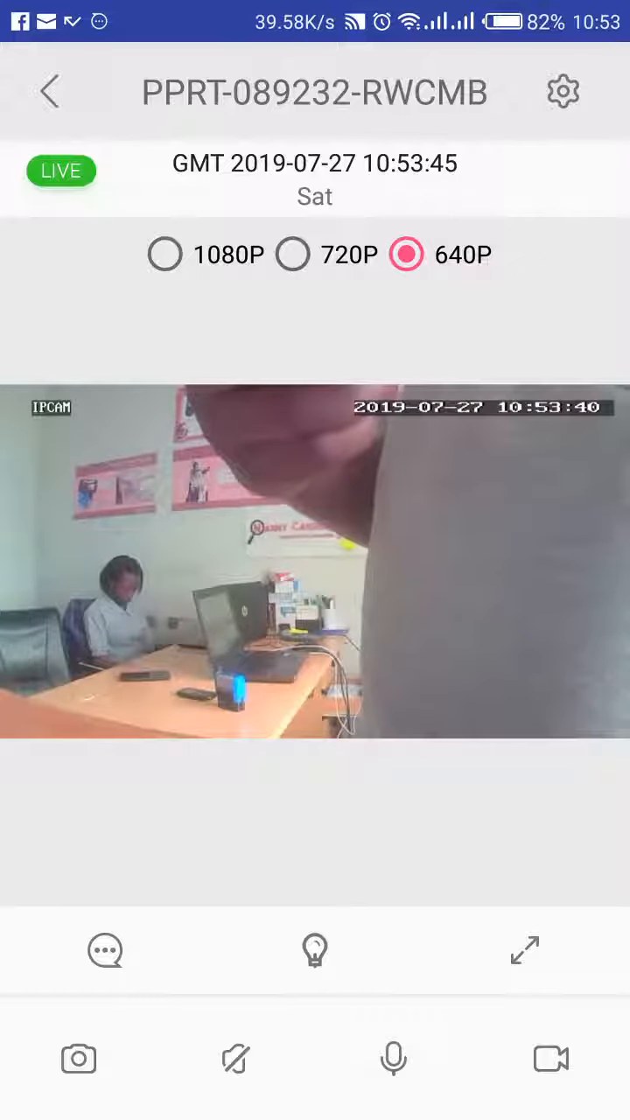
left_click(49, 91)
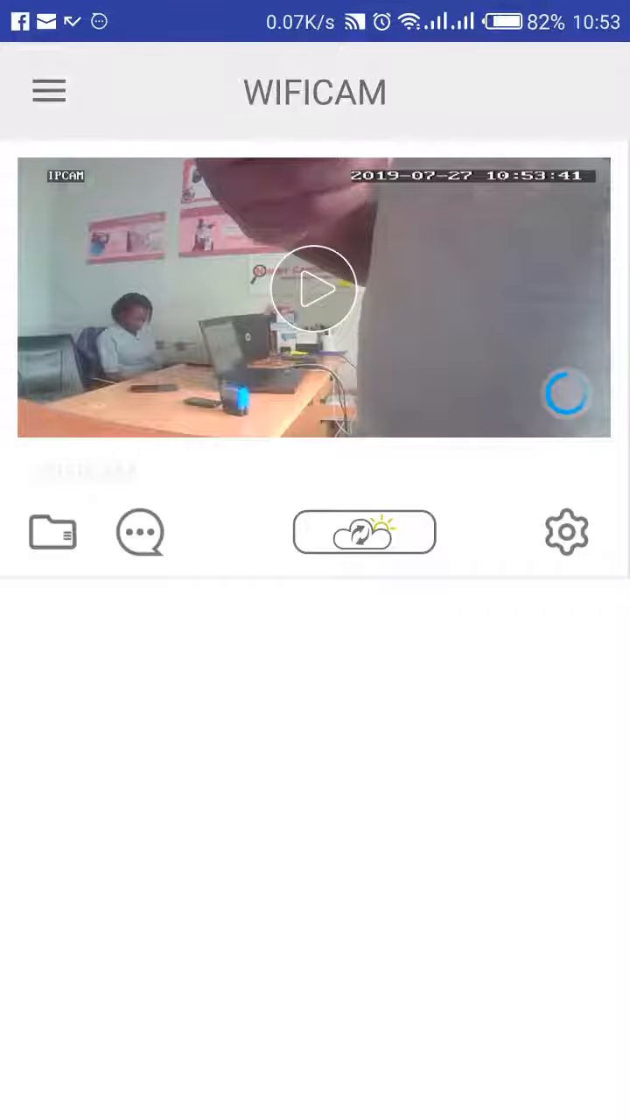
Set the camera's Wi-Fi Config to the Nannycameraskenya network with its password and confirm.
left_click(567, 532)
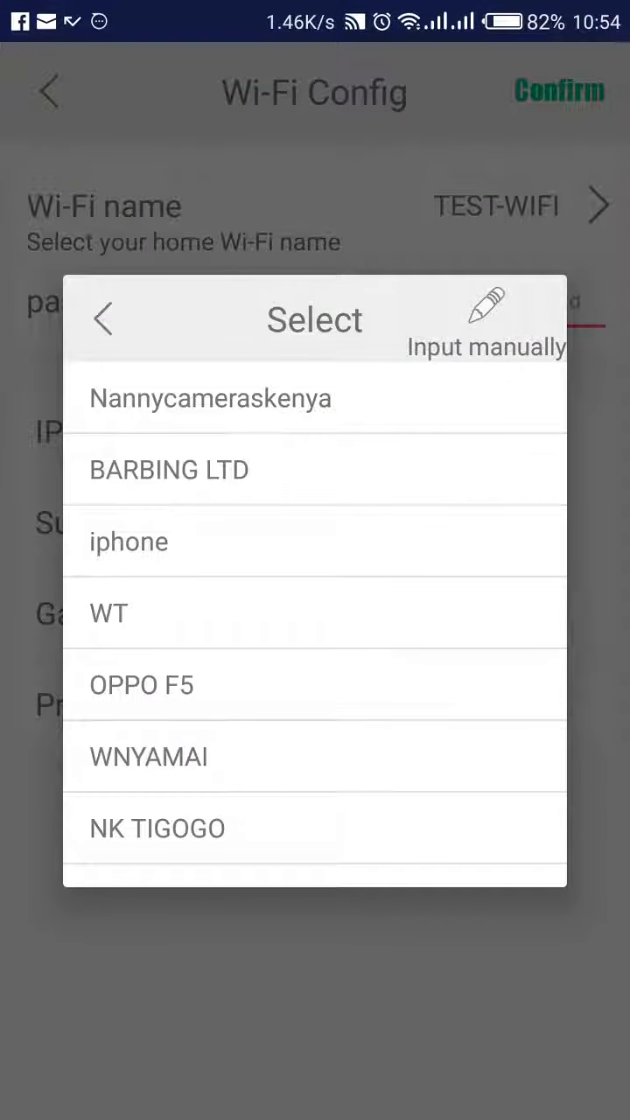
left_click(210, 397)
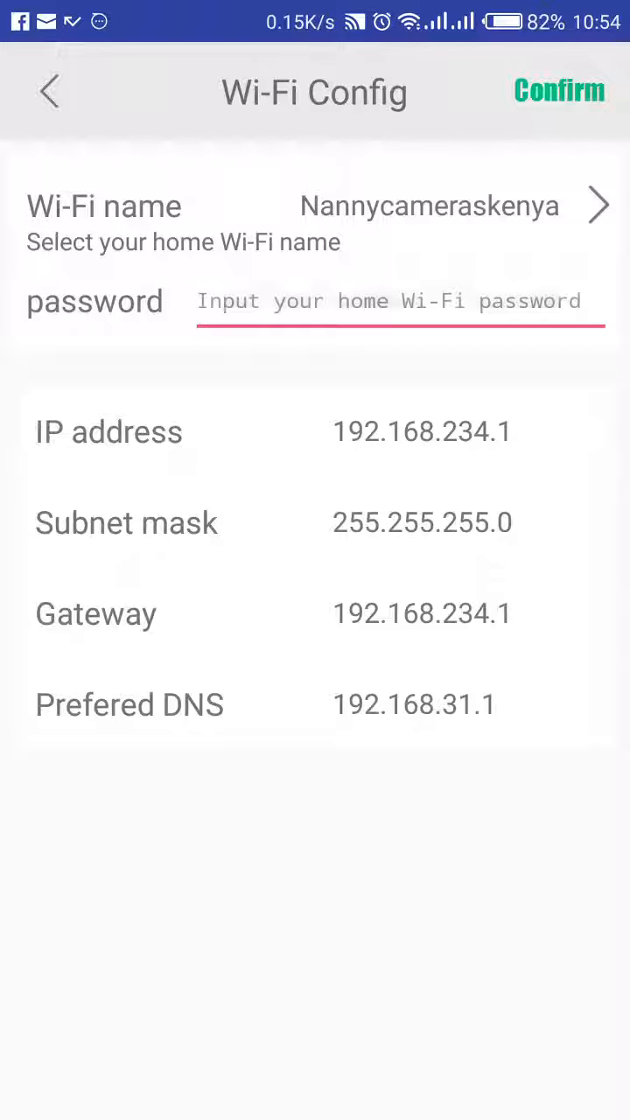
type("u")
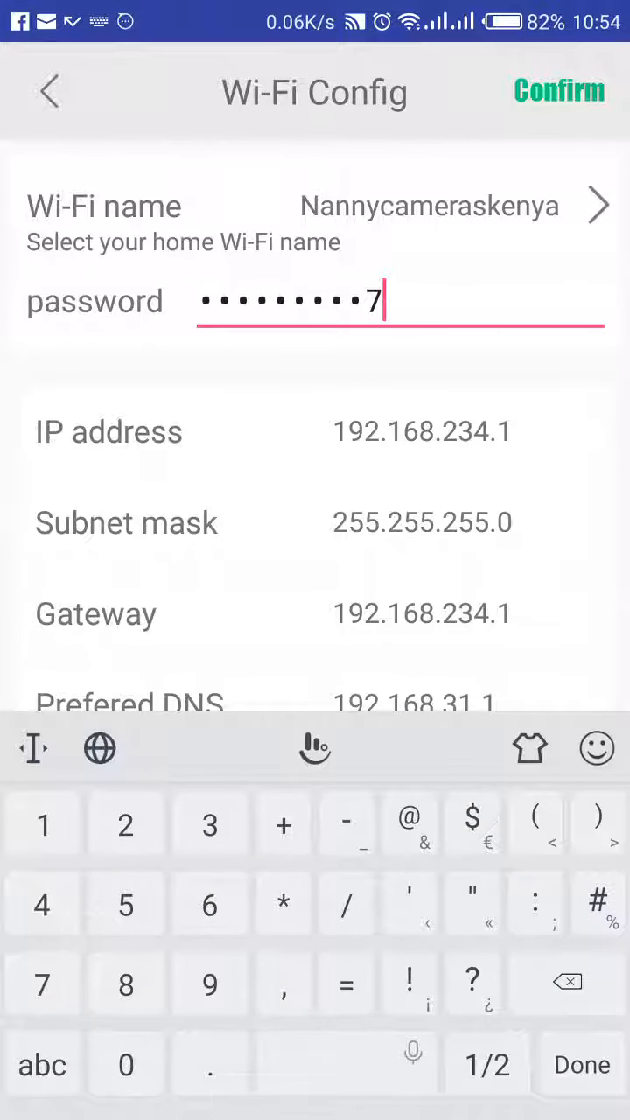
left_click(558, 91)
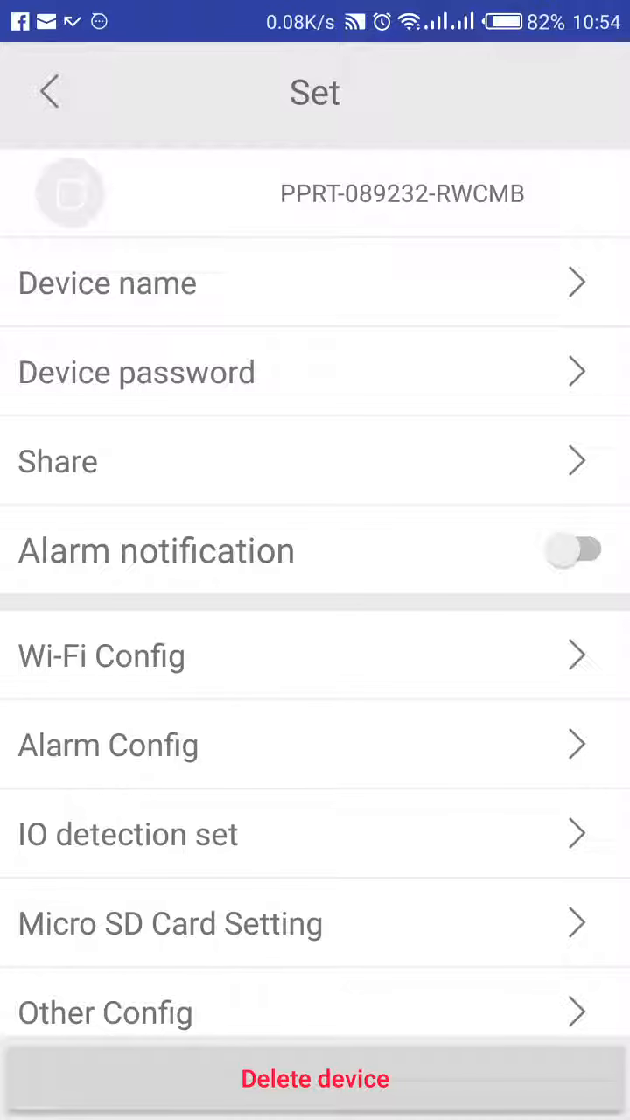
Reconnect the phone to the Nannycameraskenya office network in Android Wi-Fi settings.
left_click(49, 91)
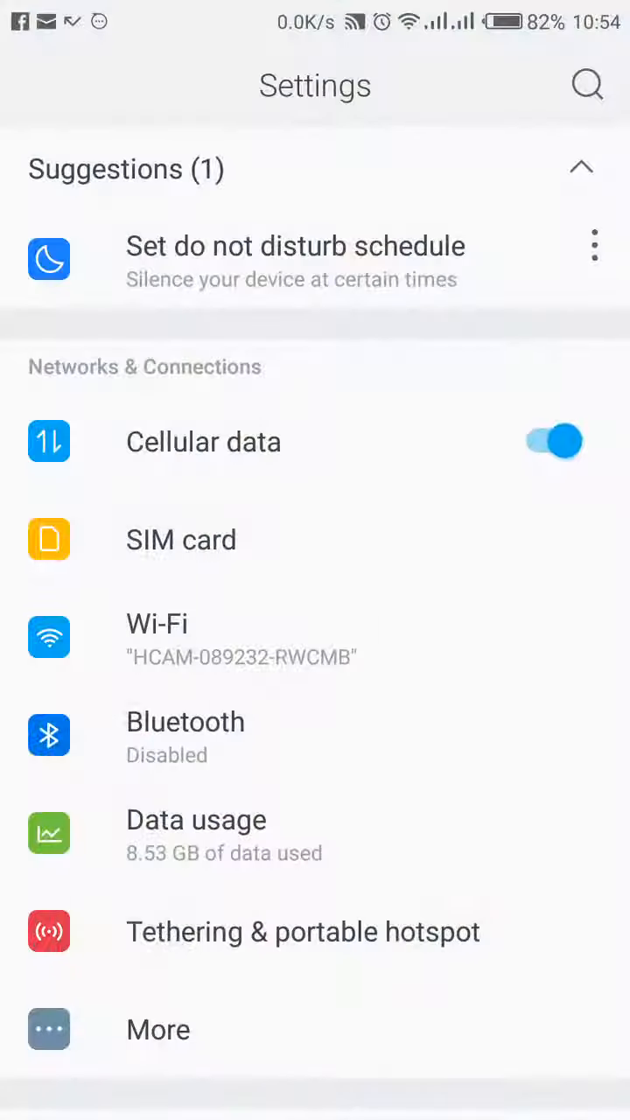
left_click(315, 639)
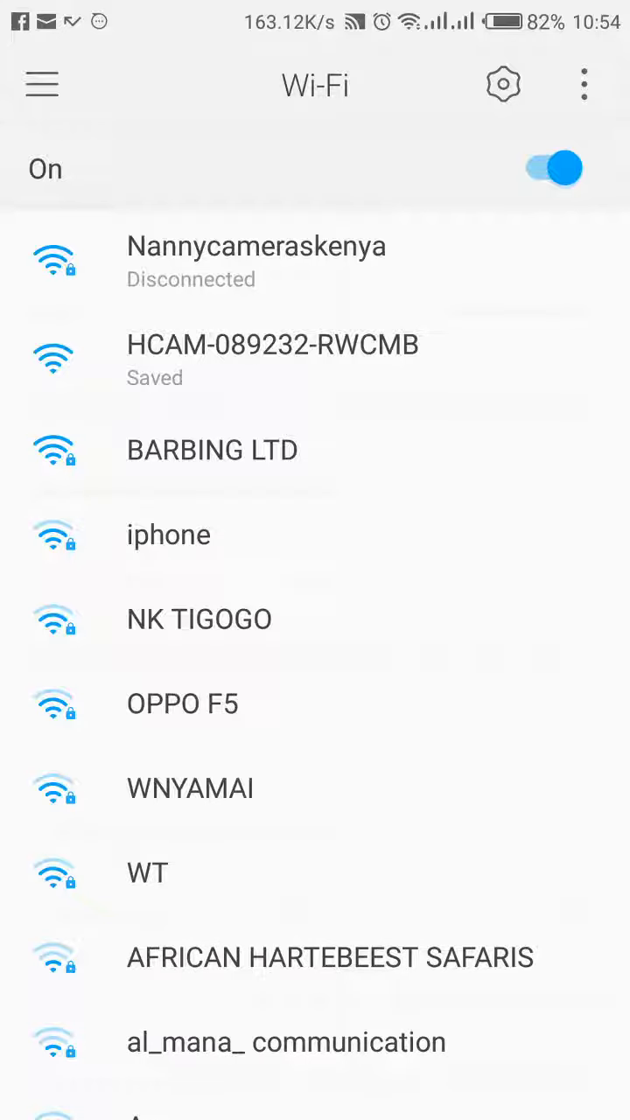
left_click(255, 261)
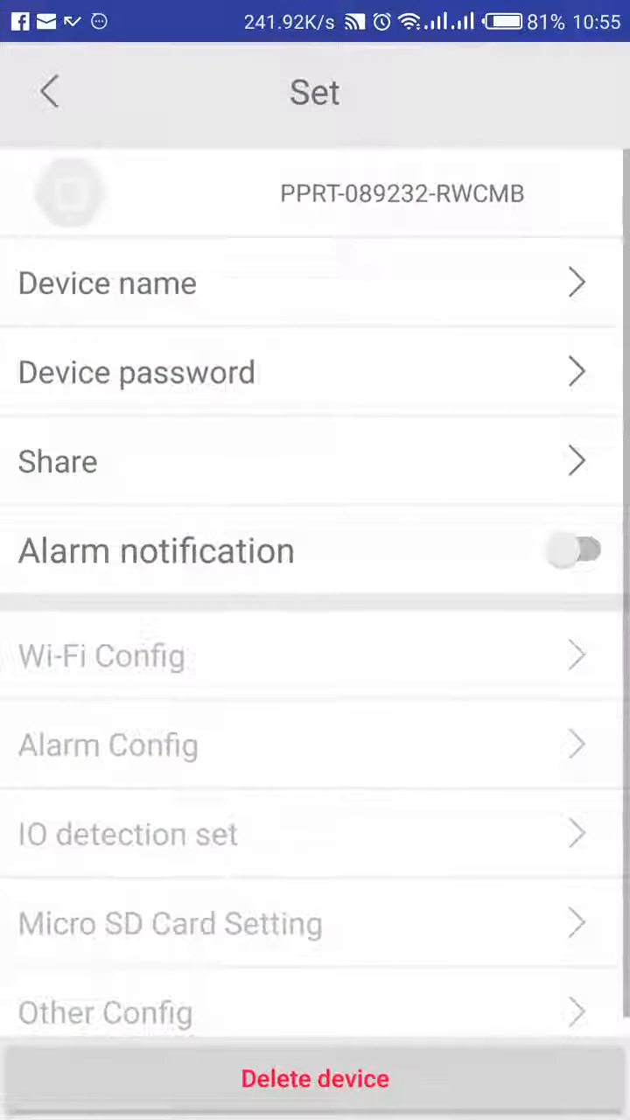
Play the camera's live online video from the device list at 640P resolution.
left_click(49, 91)
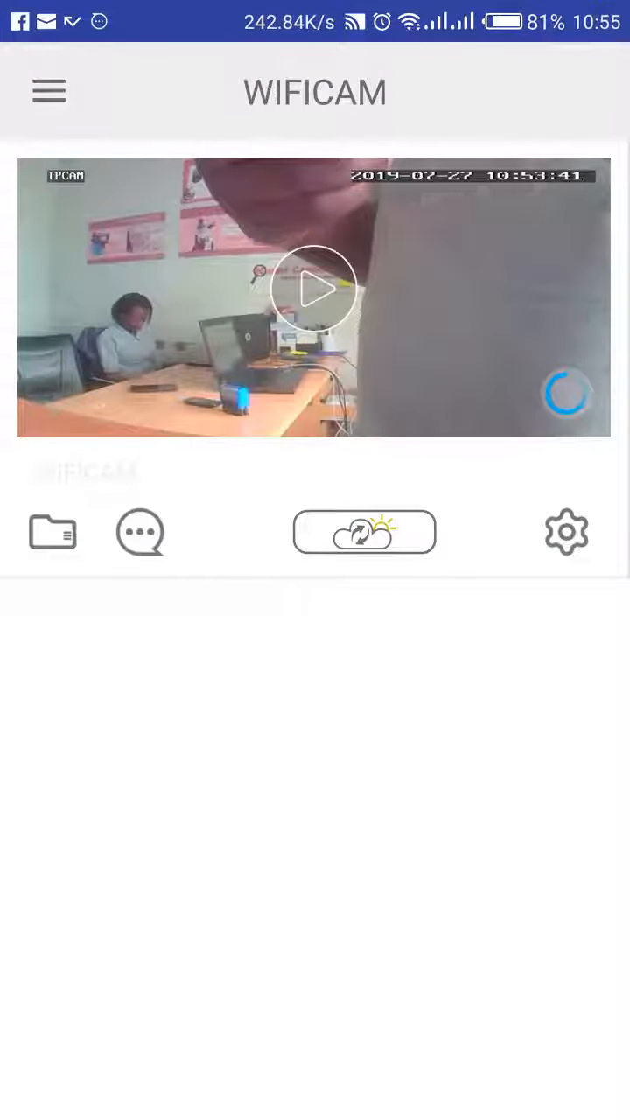
left_click(315, 289)
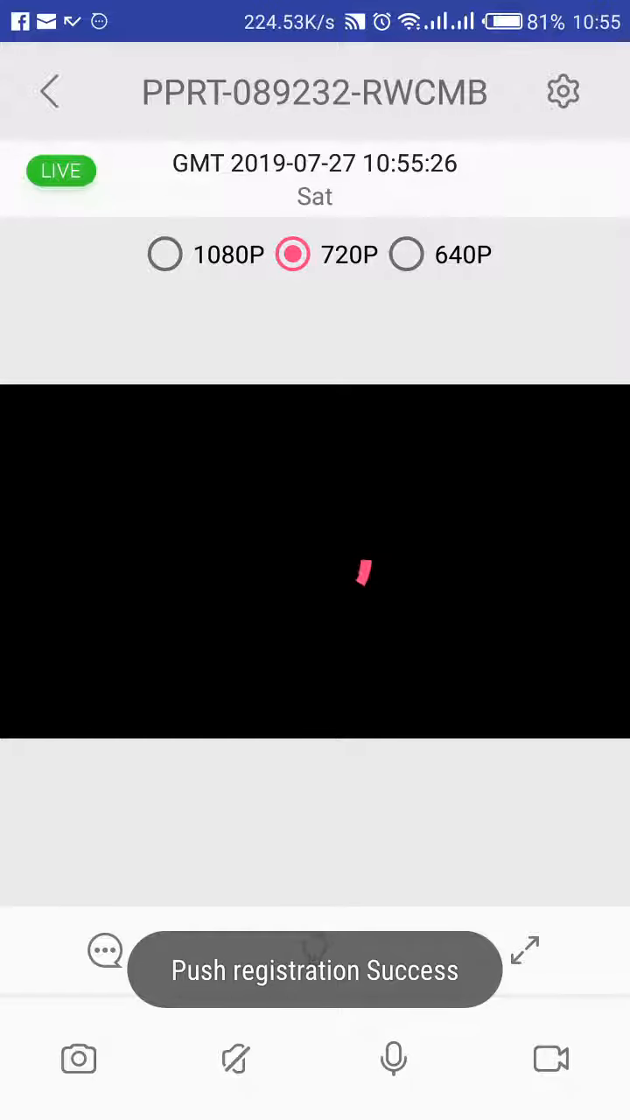
left_click(406, 253)
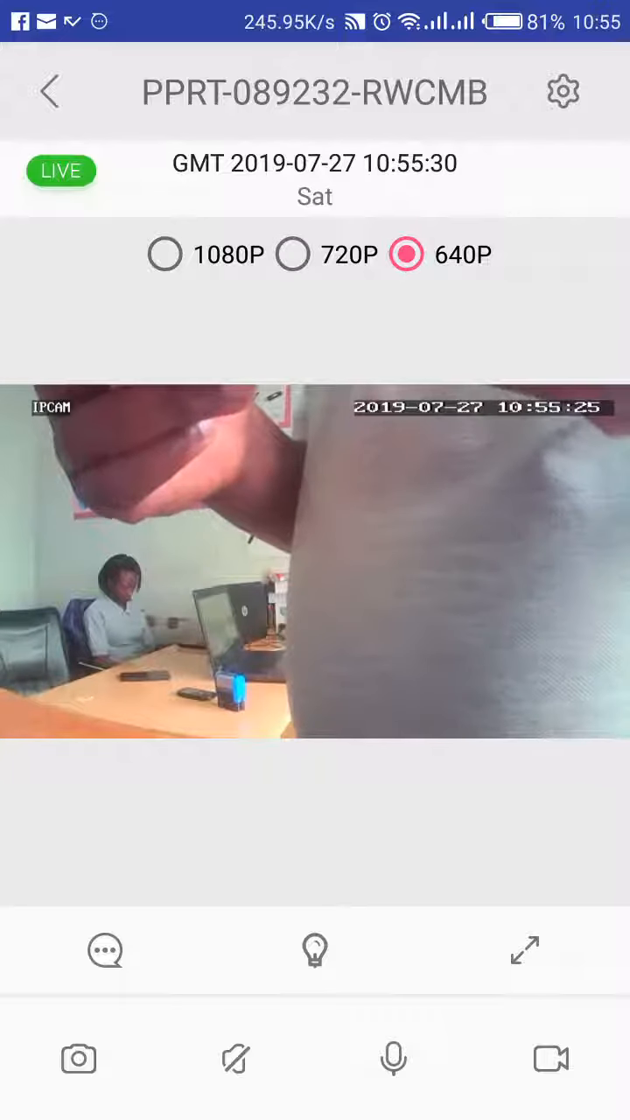